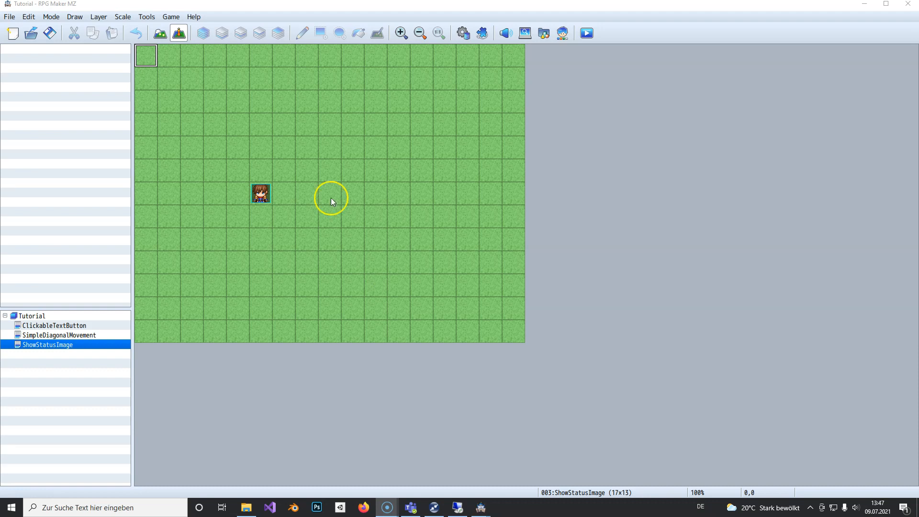
mouse_move(182, 216)
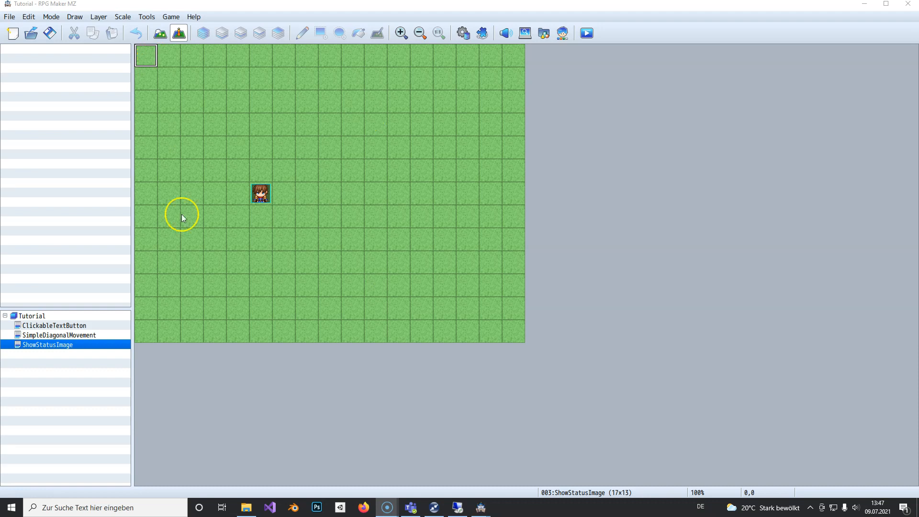
mouse_move(185, 95)
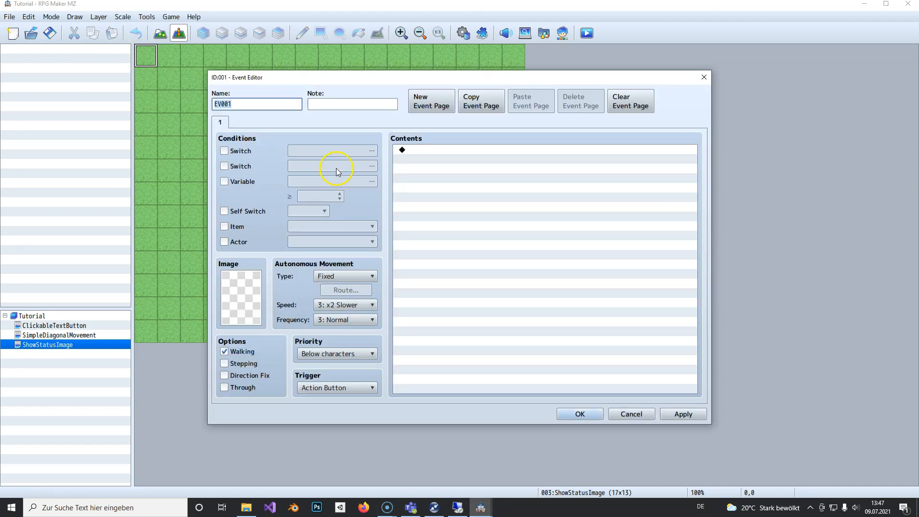
- Set EV001's trigger to Parallel and select the empty contents line
left_click(337, 388)
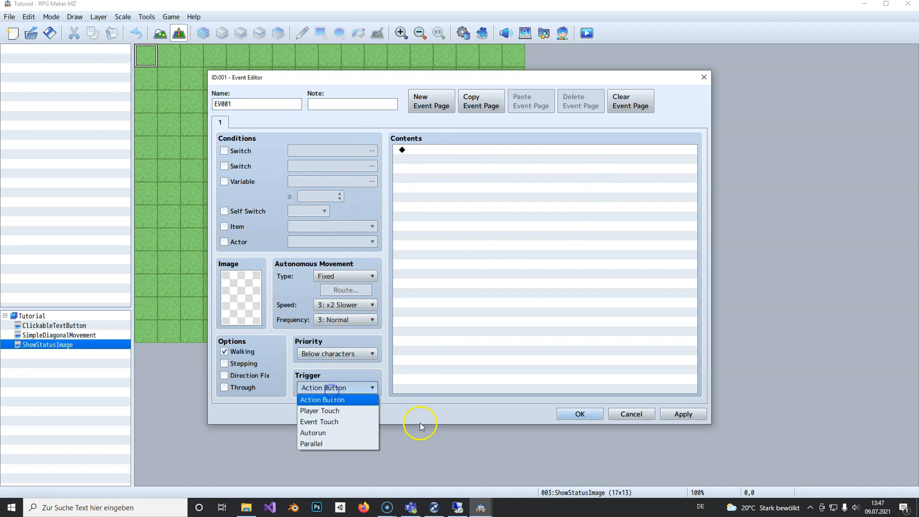
left_click(311, 444)
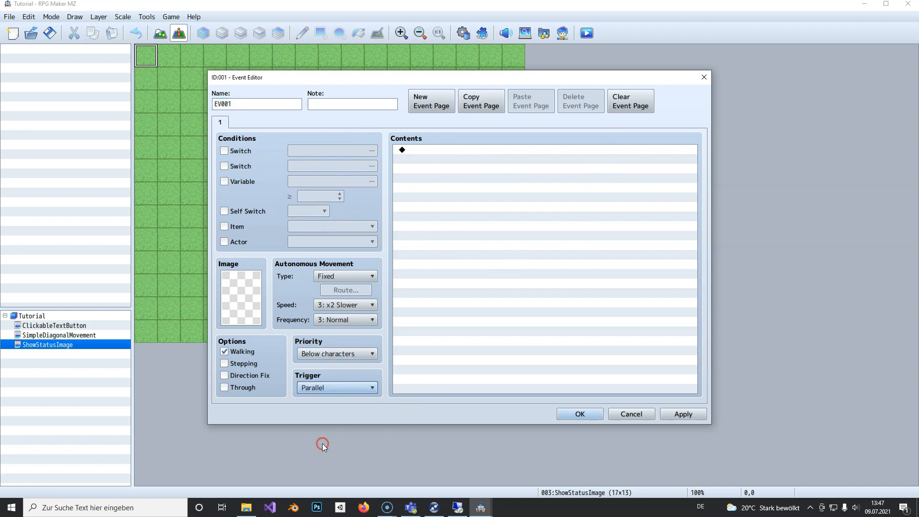
left_click(464, 150)
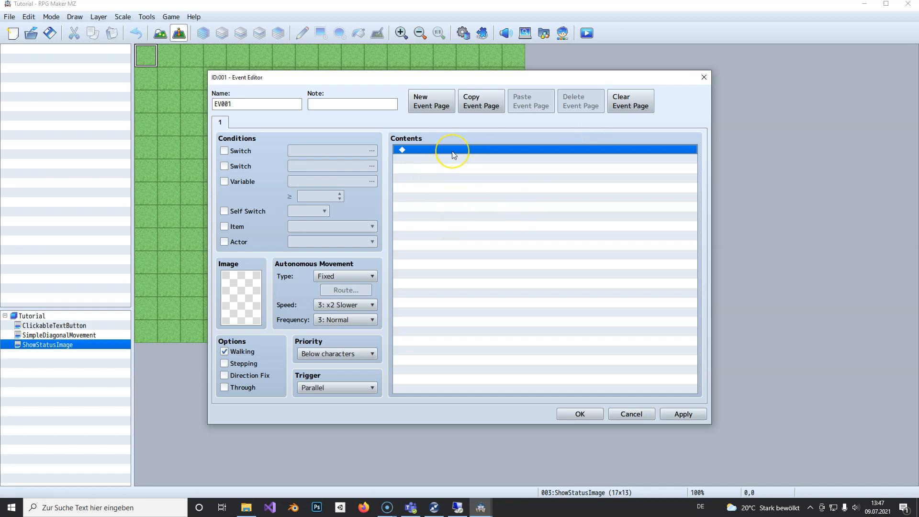
- Add a Control Variables command setting 0004 Gold to the party's gold from Game Data
double_click(454, 150)
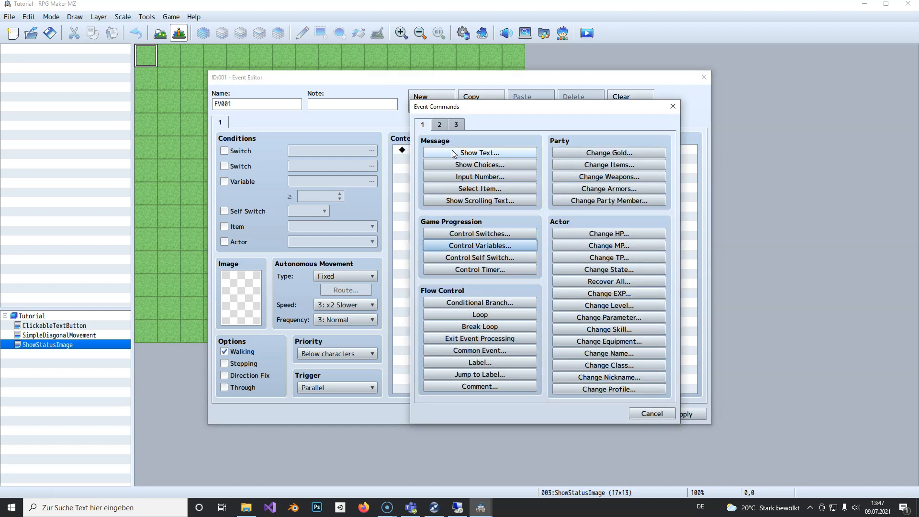
left_click(479, 245)
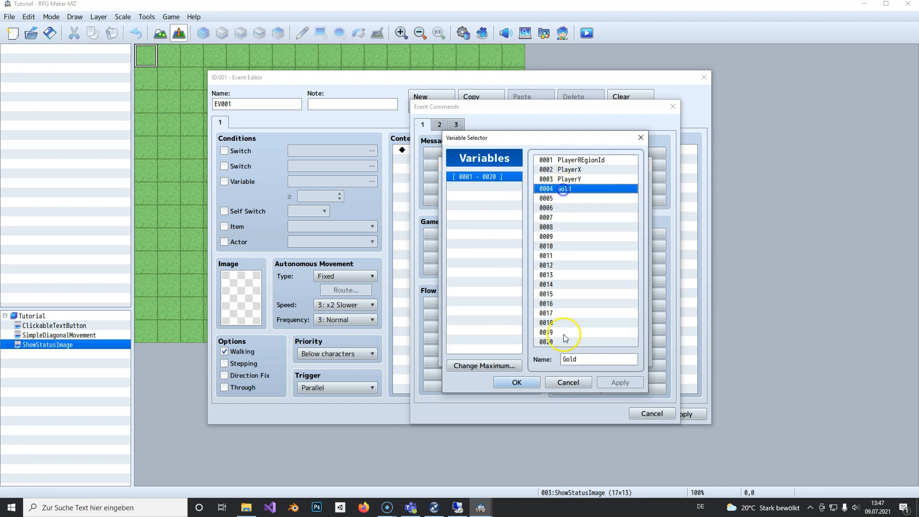
left_click(516, 382)
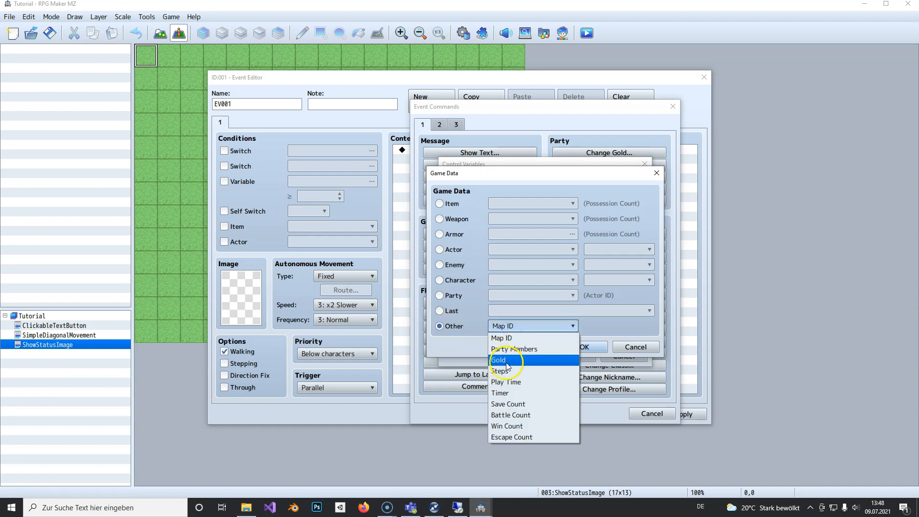
left_click(498, 359)
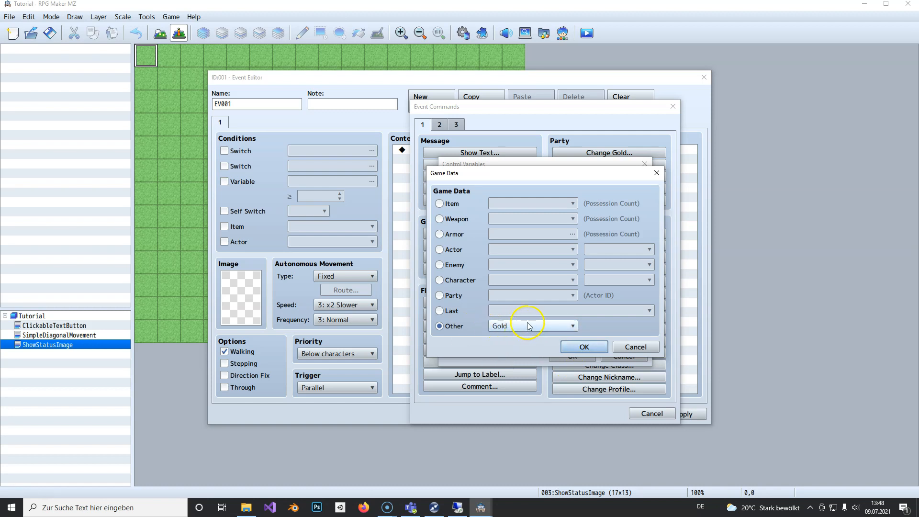
left_click(584, 347)
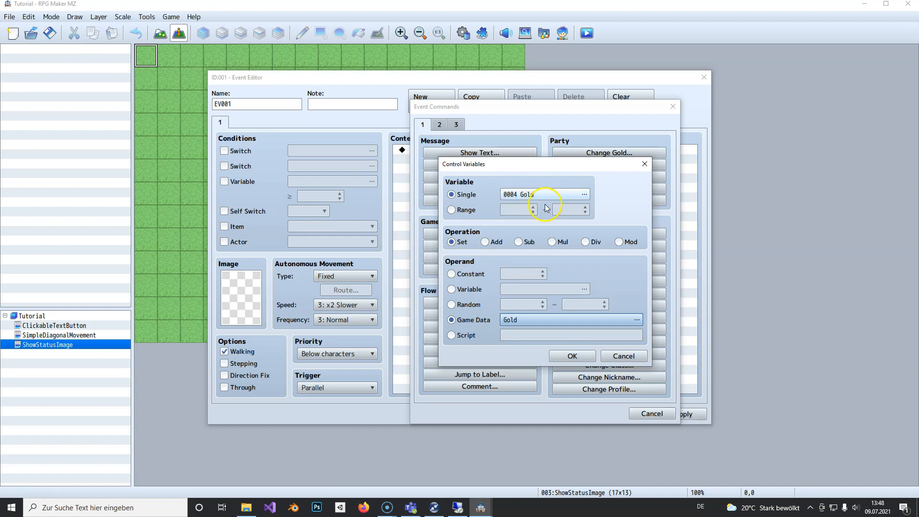
left_click(572, 355)
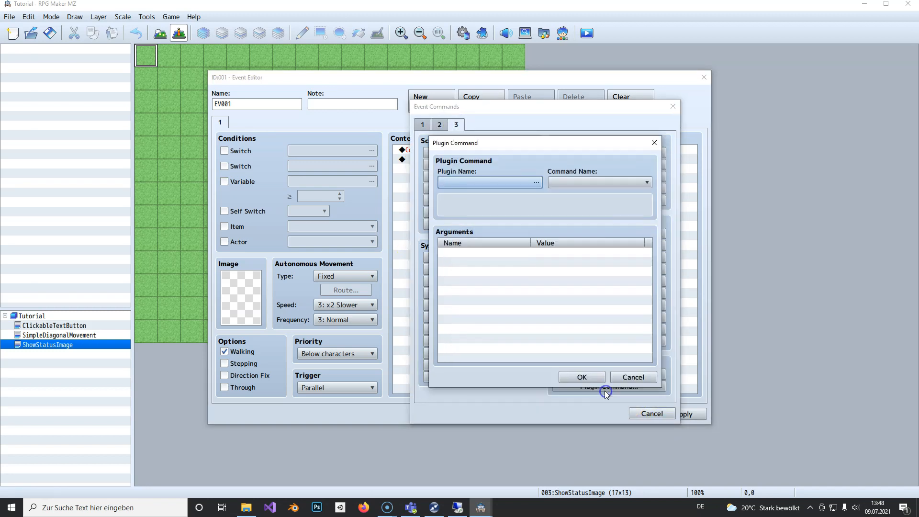
- Add a TextPicture plugin command with its Text argument entered as \V[3]
left_click(536, 182)
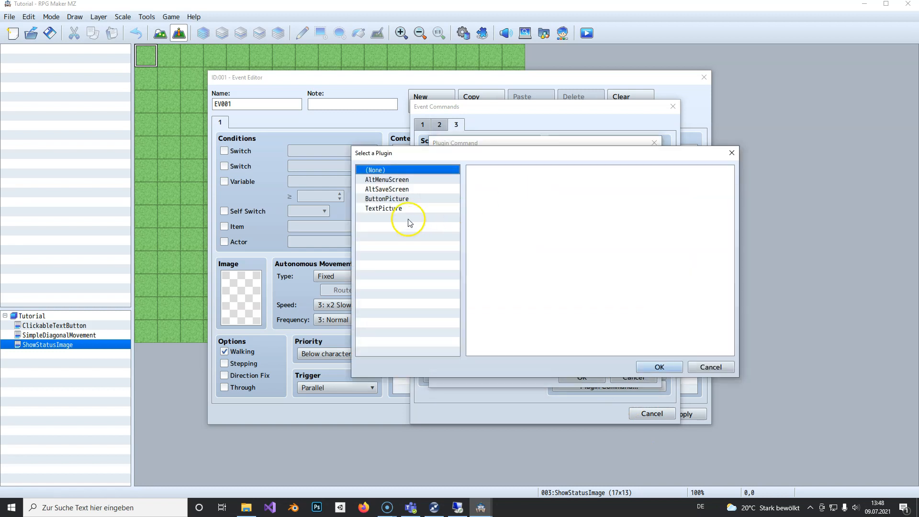
left_click(659, 366)
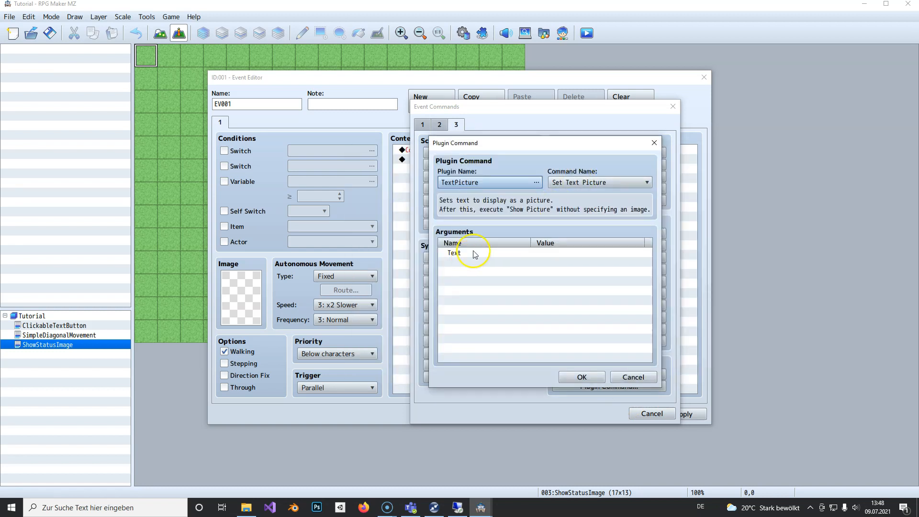
double_click(455, 253)
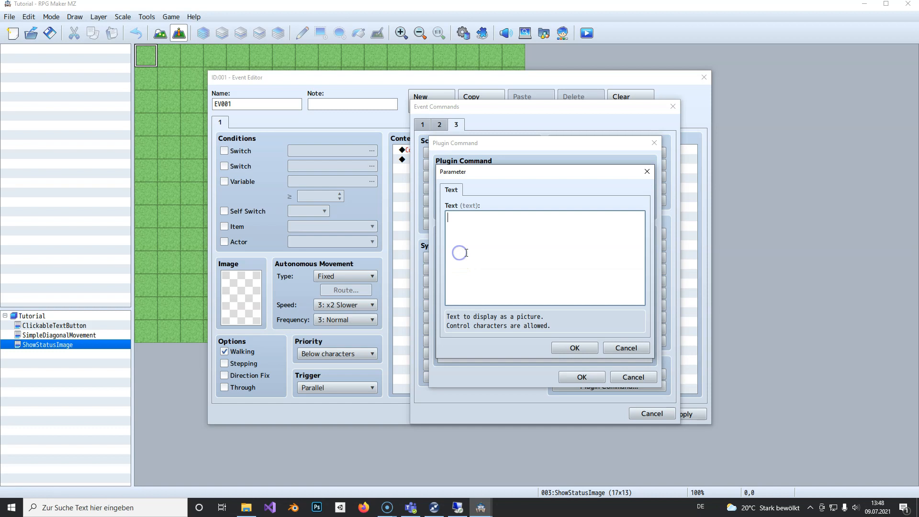
mouse_move(476, 232)
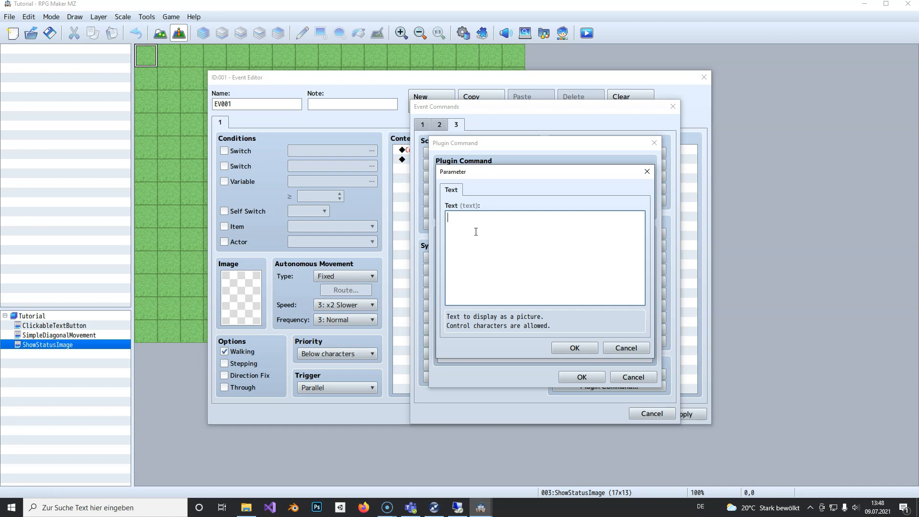
type("\\")
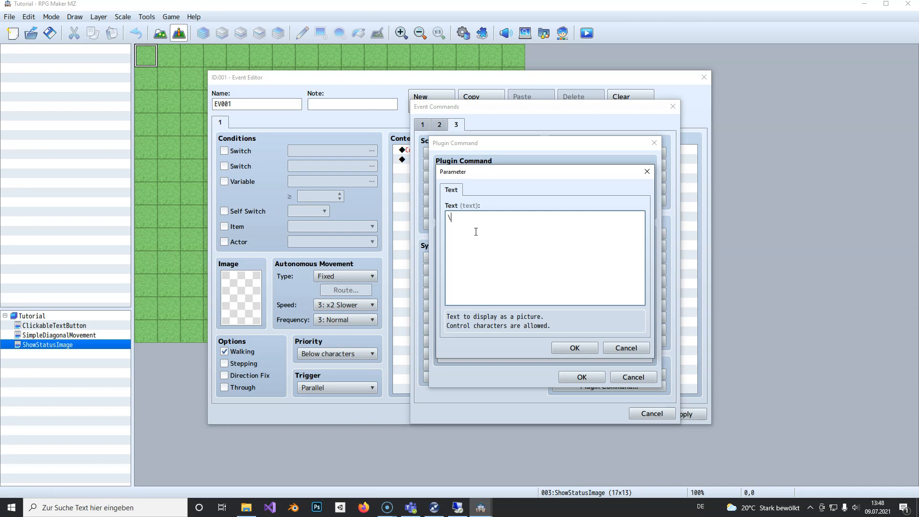
type("V")
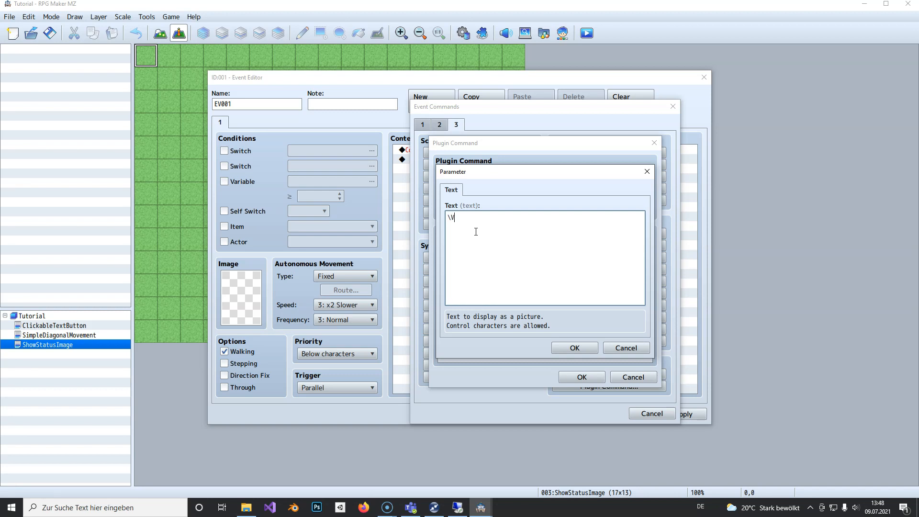
type("V[")
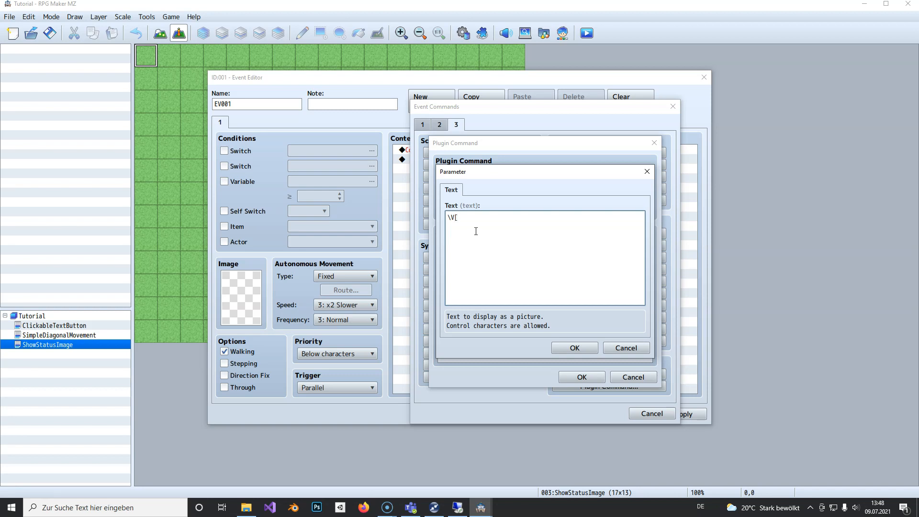
type("3]")
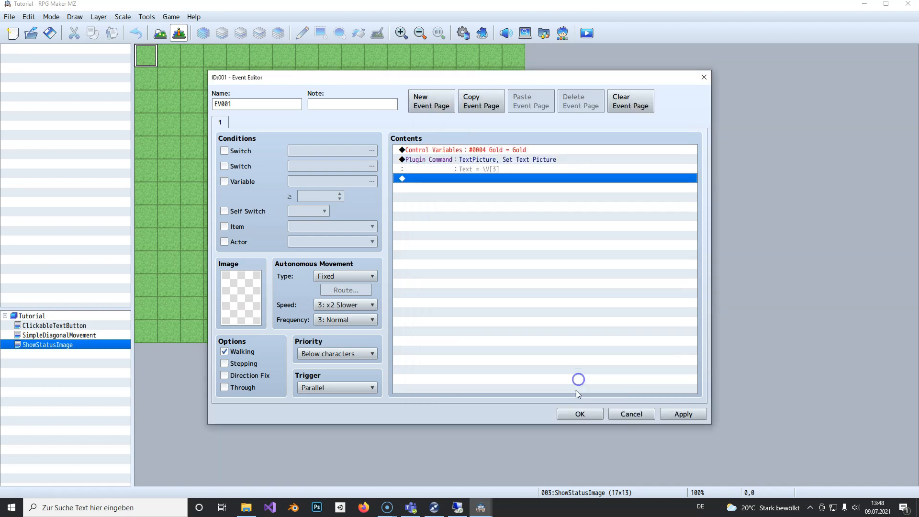
- Edit the plugin command's text to \V[4] \G so gold shows its currency unit
left_click(473, 149)
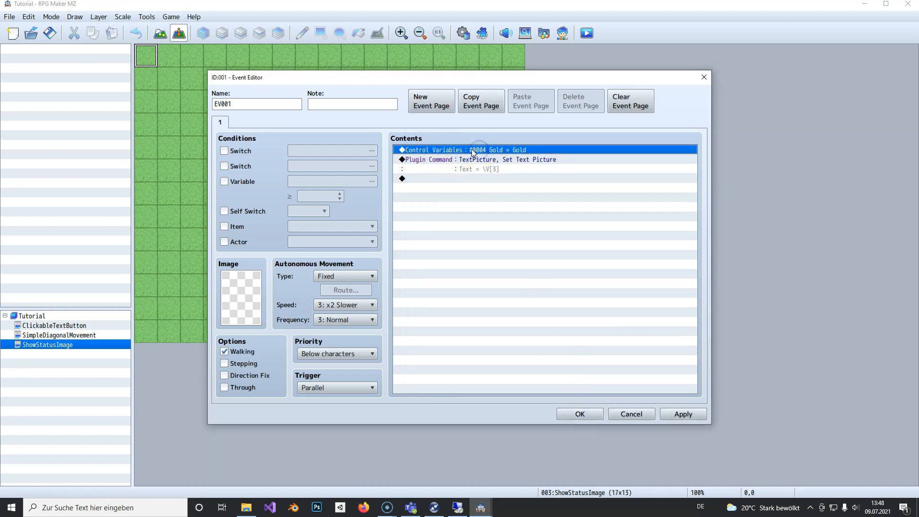
right_click(466, 159)
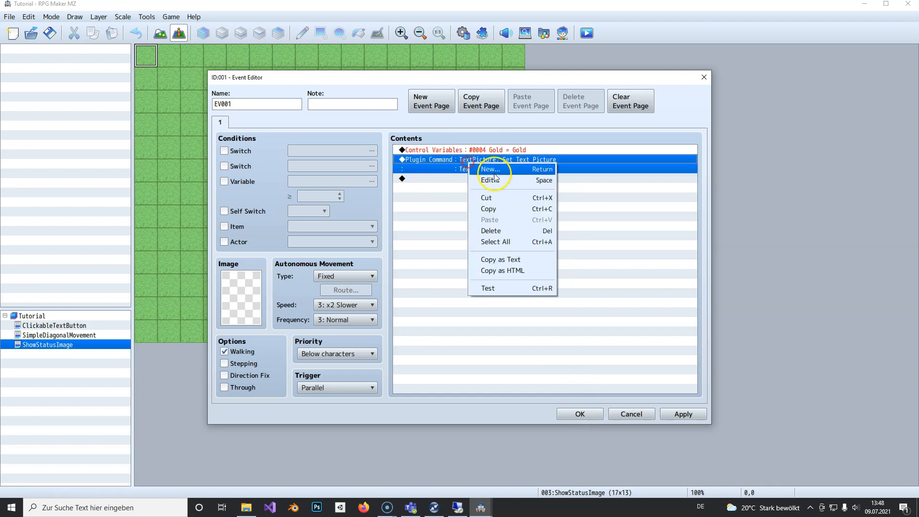
left_click(490, 180)
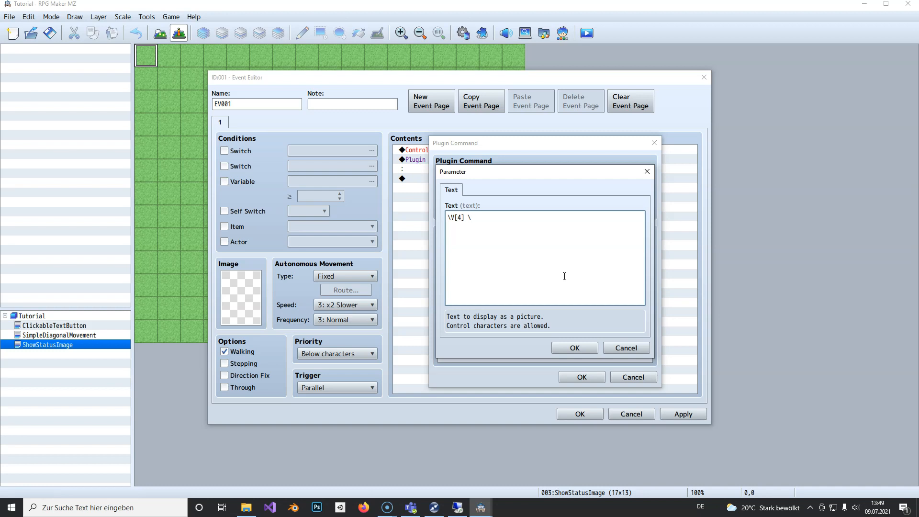
type("G!")
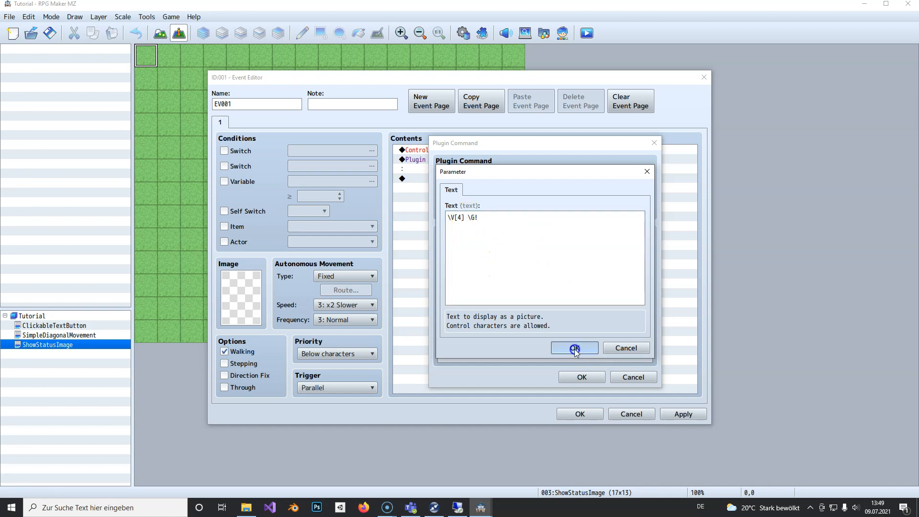
left_click(575, 348)
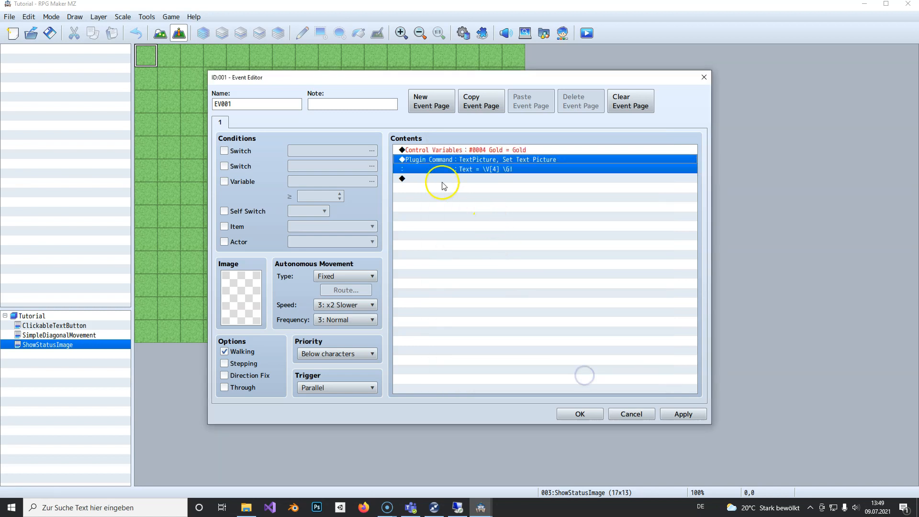
- Add Show Picture #1 at Upper Left X/Y 0, then confirm and close EV001
double_click(440, 178)
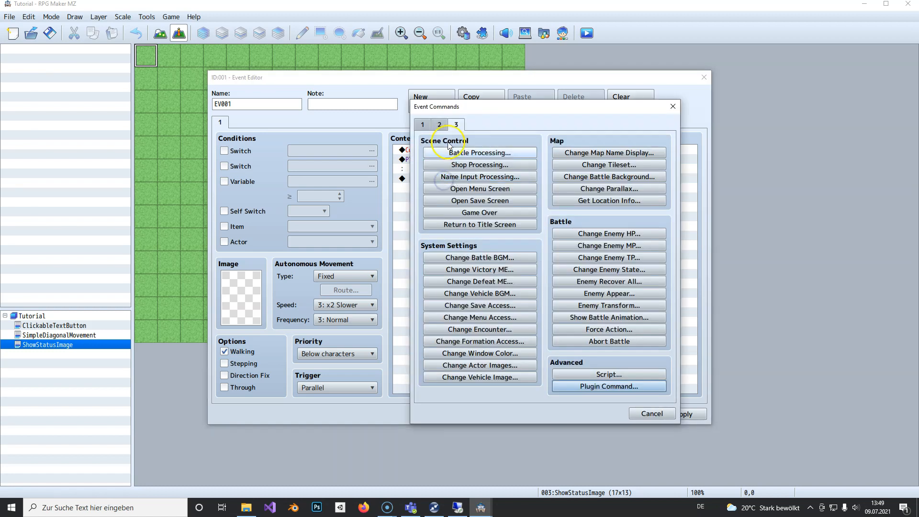
left_click(423, 125)
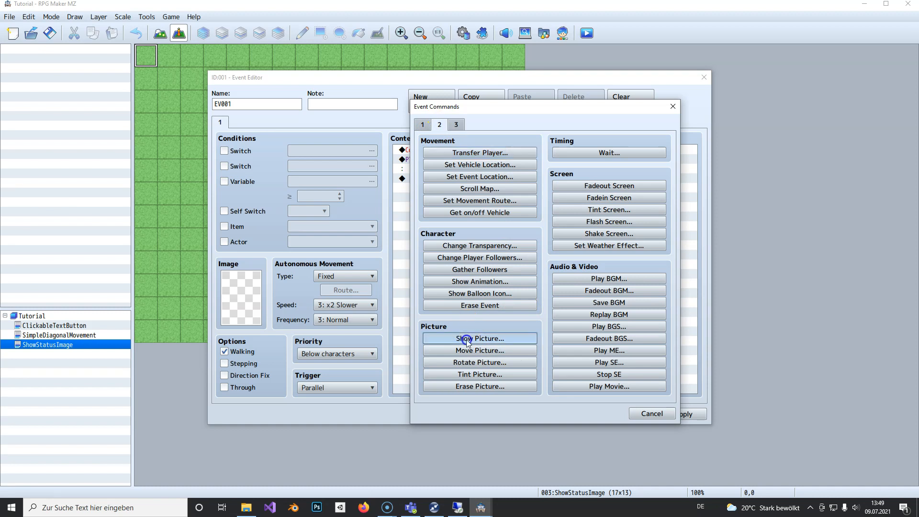
left_click(480, 338)
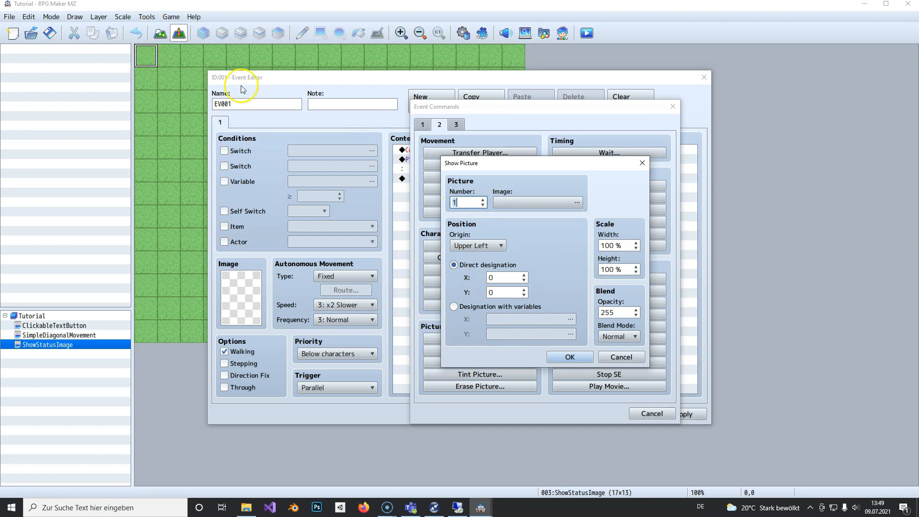
mouse_move(141, 52)
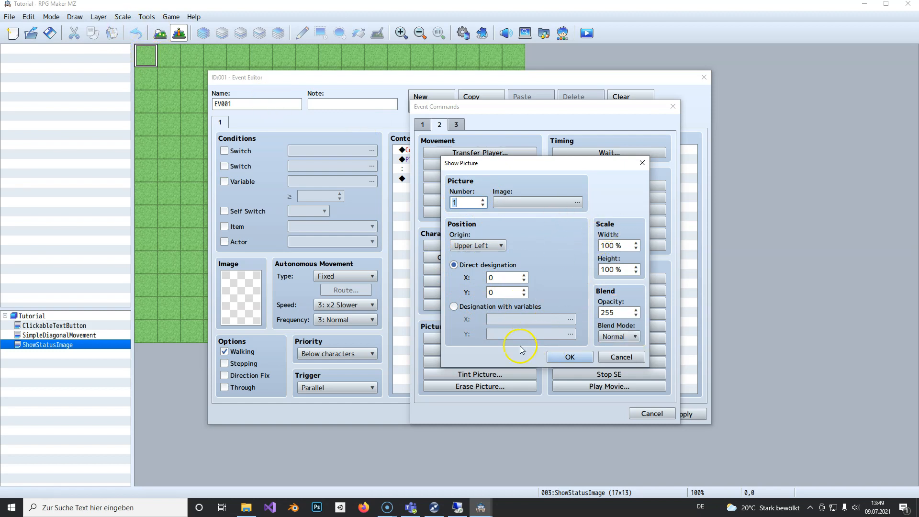
left_click(569, 356)
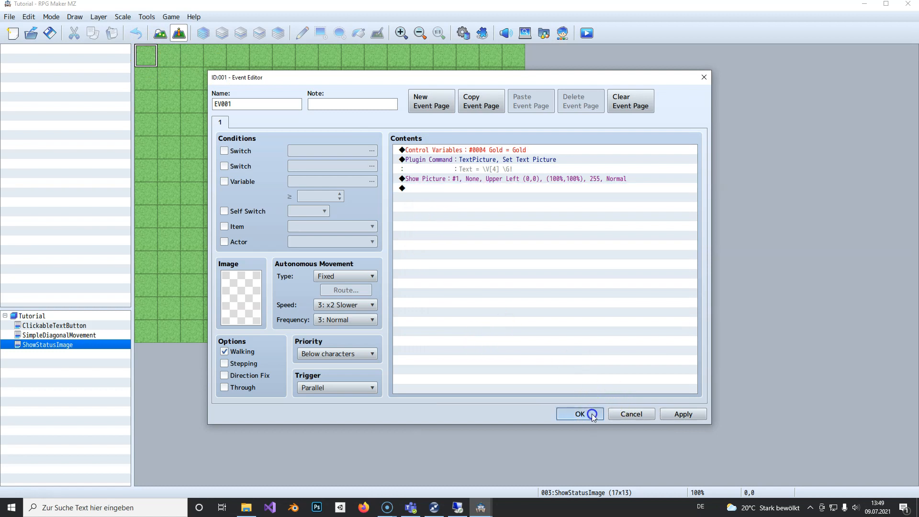
left_click(580, 414)
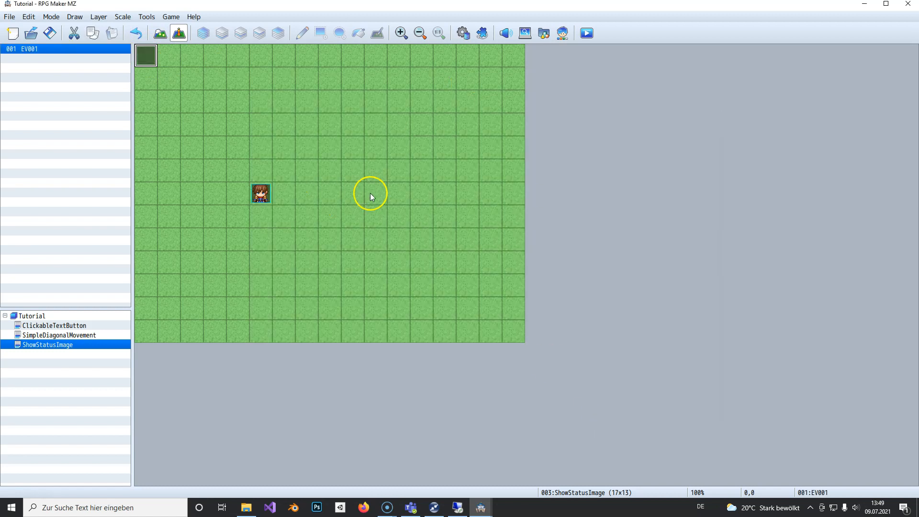
mouse_move(352, 199)
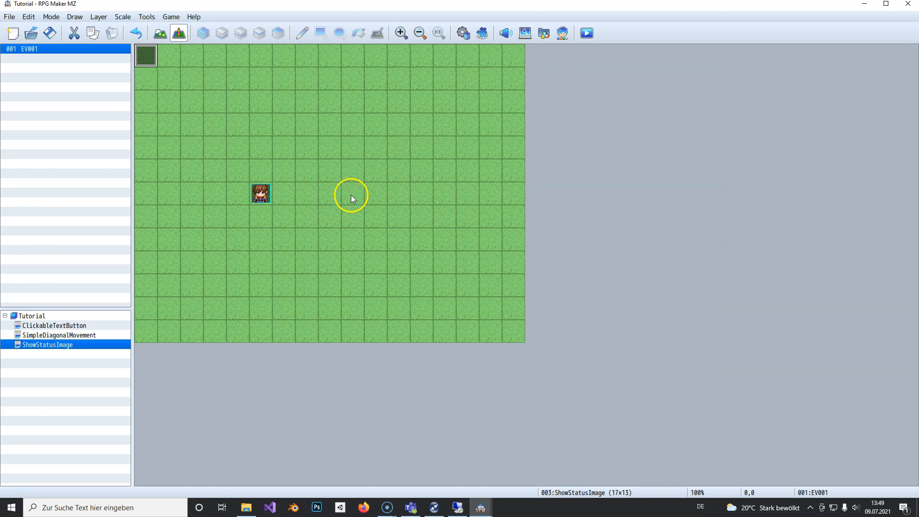
- Create EV002 on an empty tile with the red-haired People1 villager sprite
double_click(351, 196)
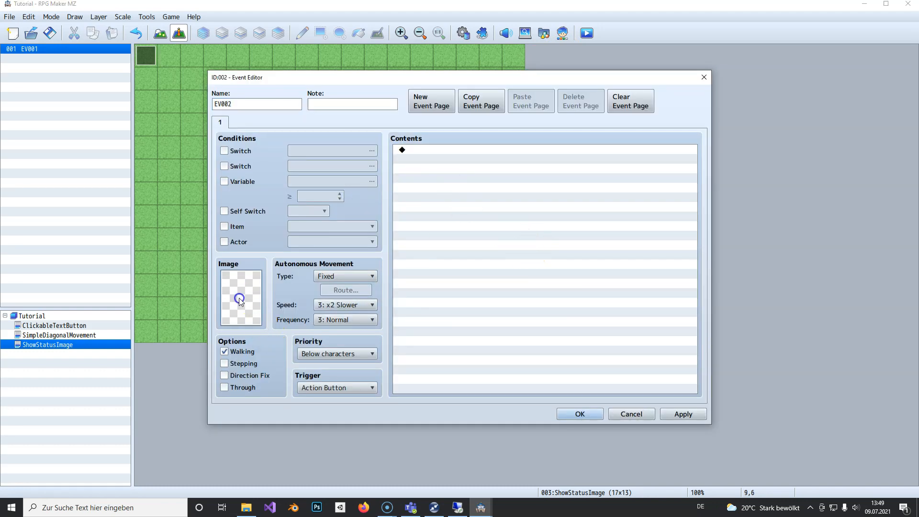
left_click(240, 298)
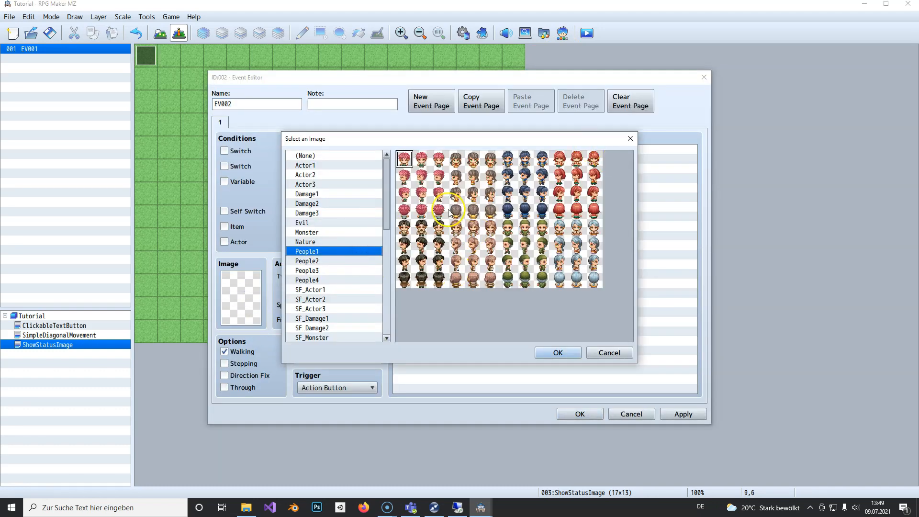
left_click(404, 159)
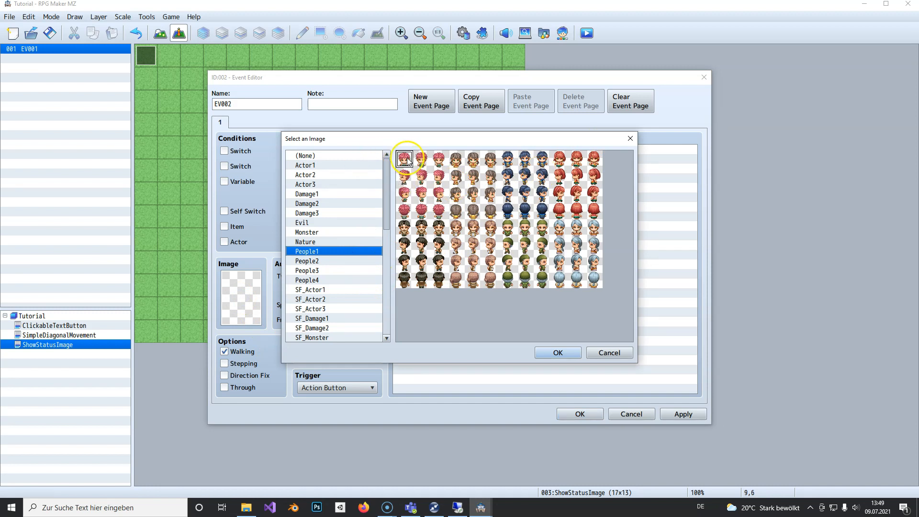
left_click(558, 352)
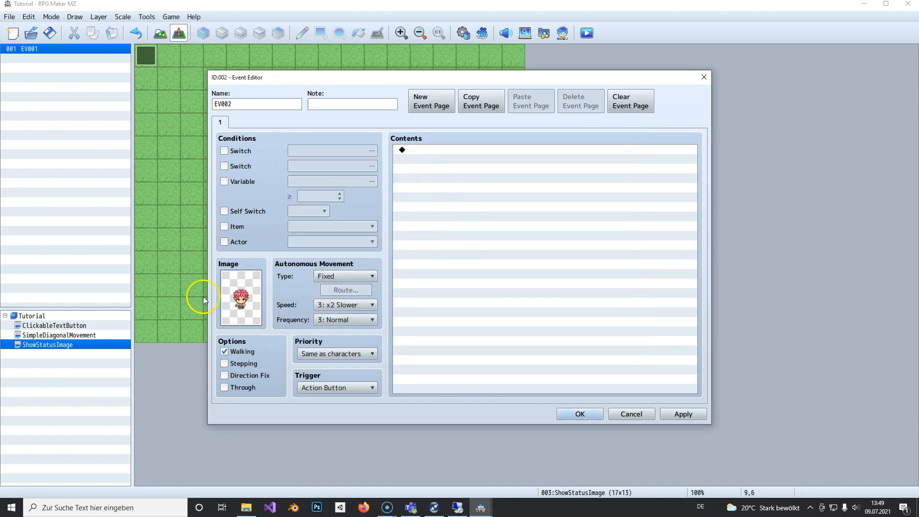
mouse_move(259, 294)
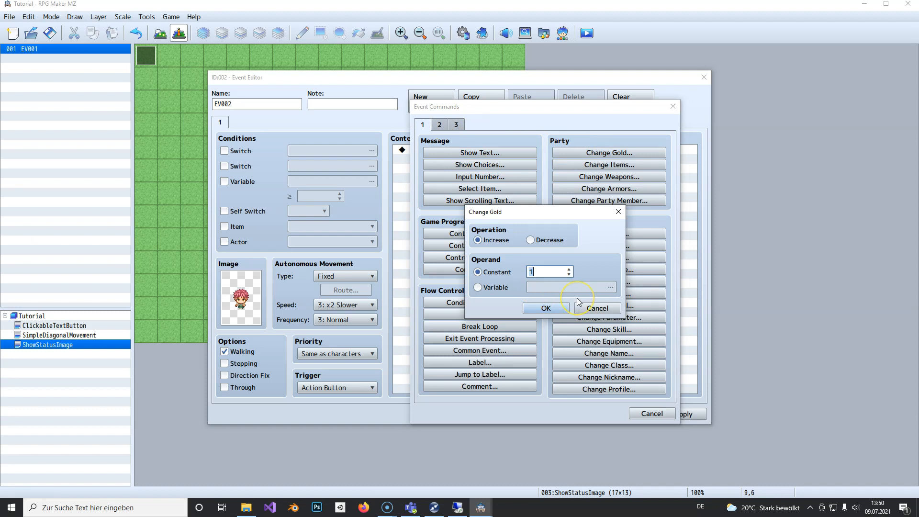
- Give EV002 a Change Gold command increasing gold by 5500, then confirm the event
type("550")
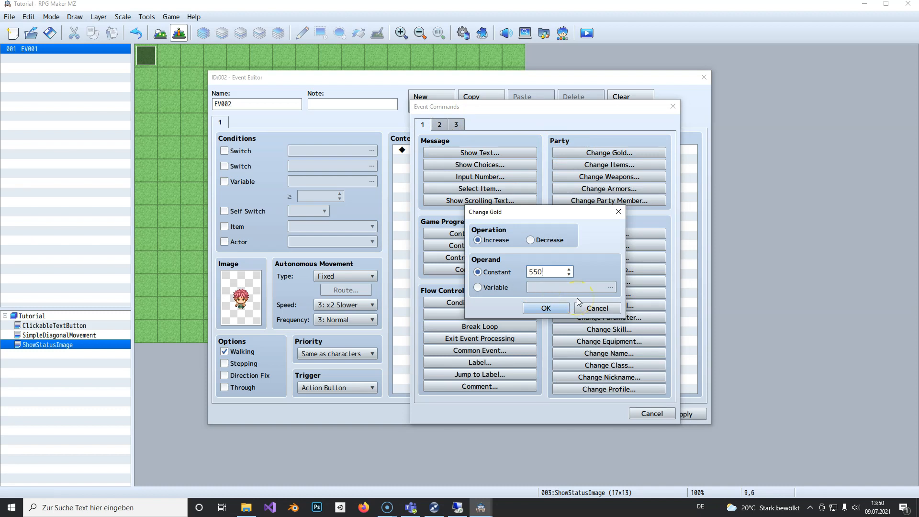
left_click(545, 308)
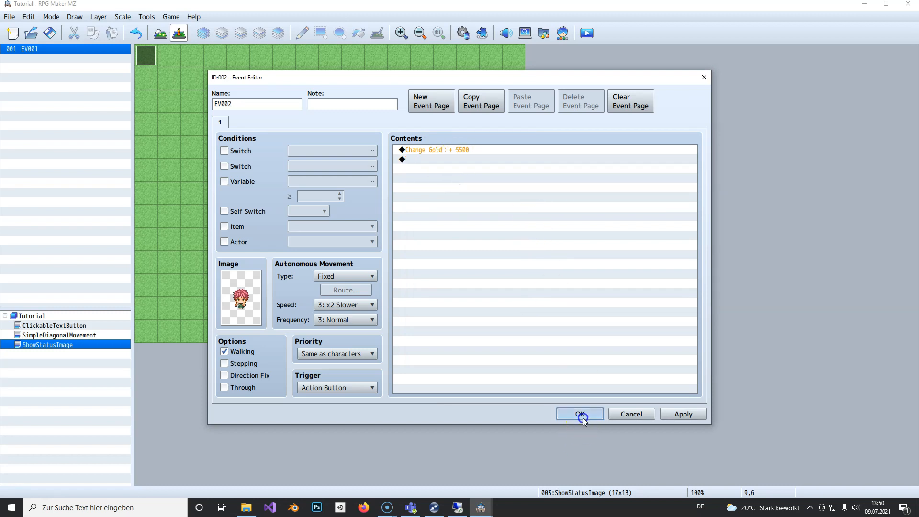
left_click(580, 414)
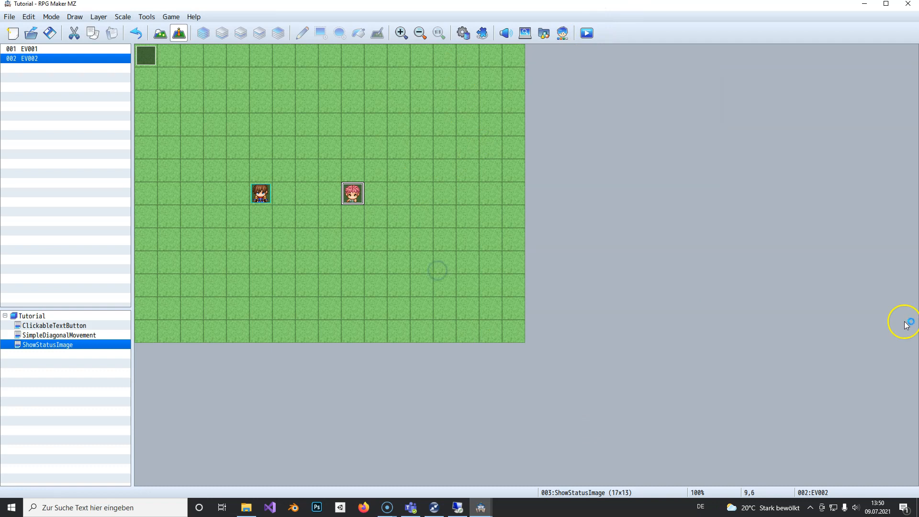
left_click(587, 33)
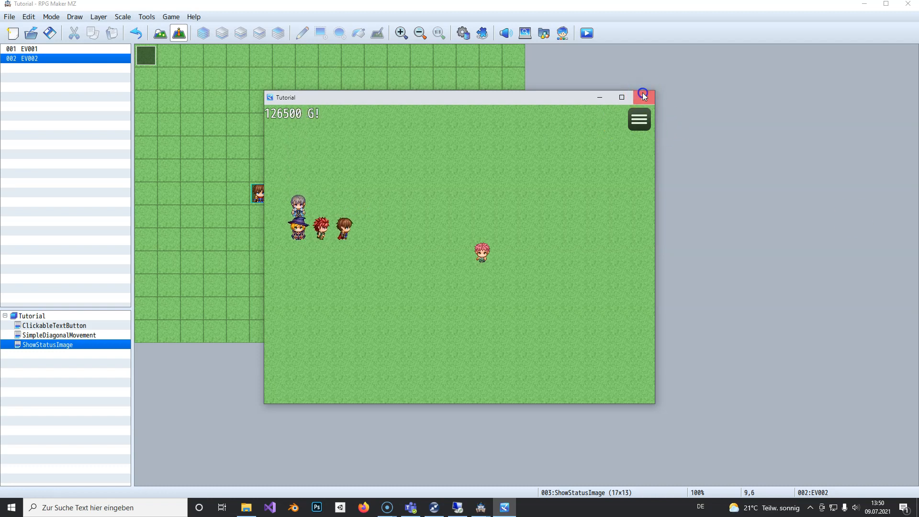
left_click(643, 97)
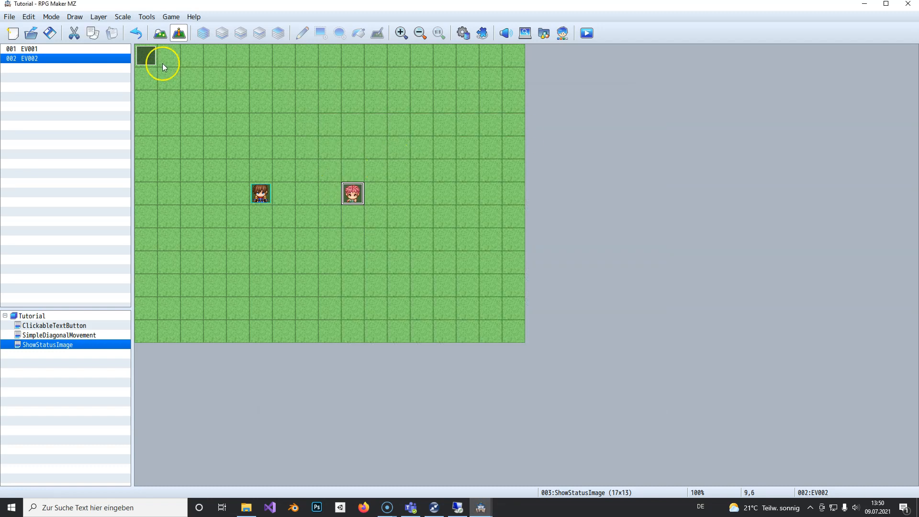
- Reopen EV001 and its Control Variables command storing gold in 0004 Gold
double_click(145, 55)
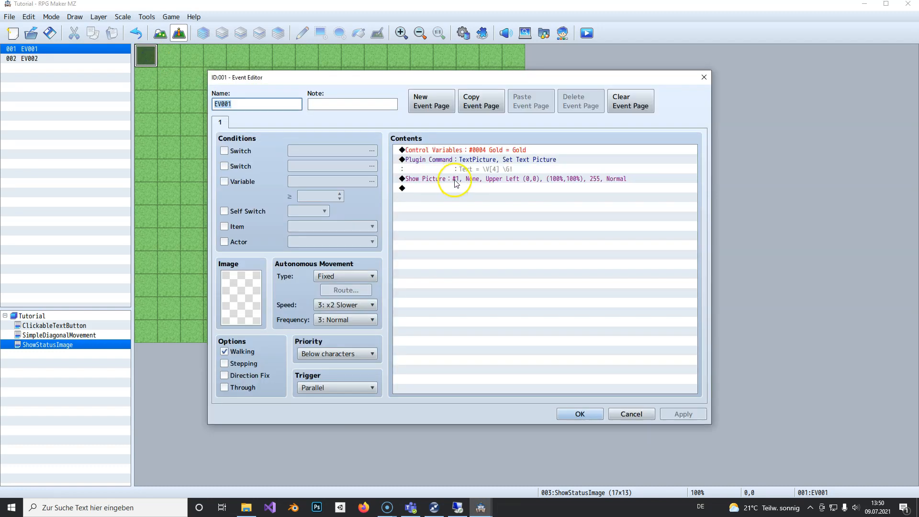
left_click(456, 149)
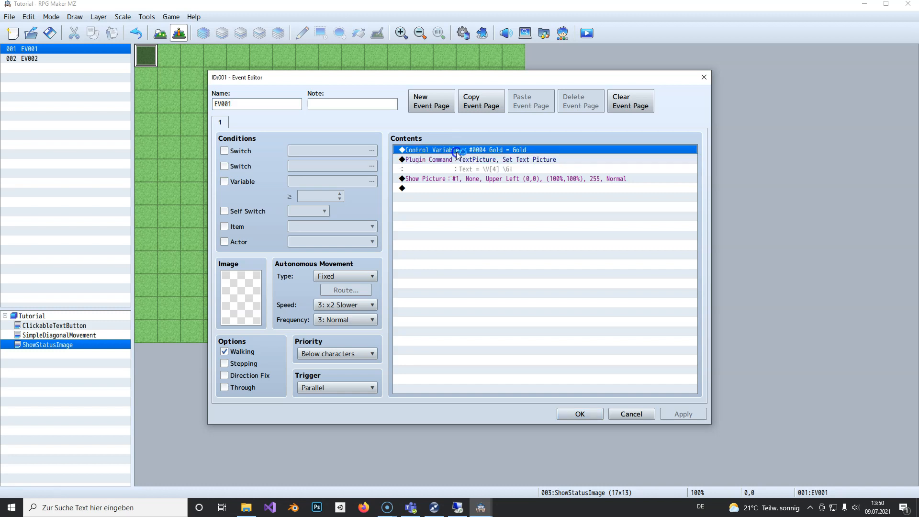
double_click(440, 149)
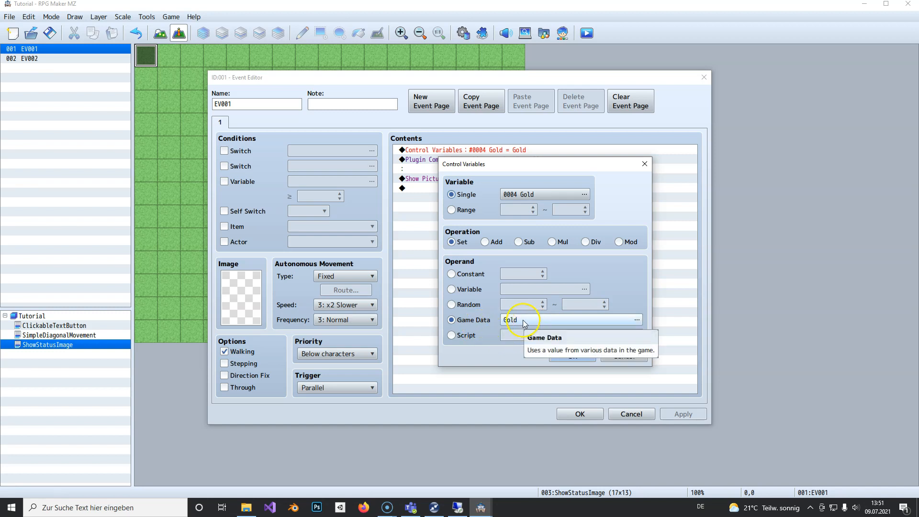
- View the Game Data options such as Steps, Play Time and Map ID for the variable
left_click(637, 320)
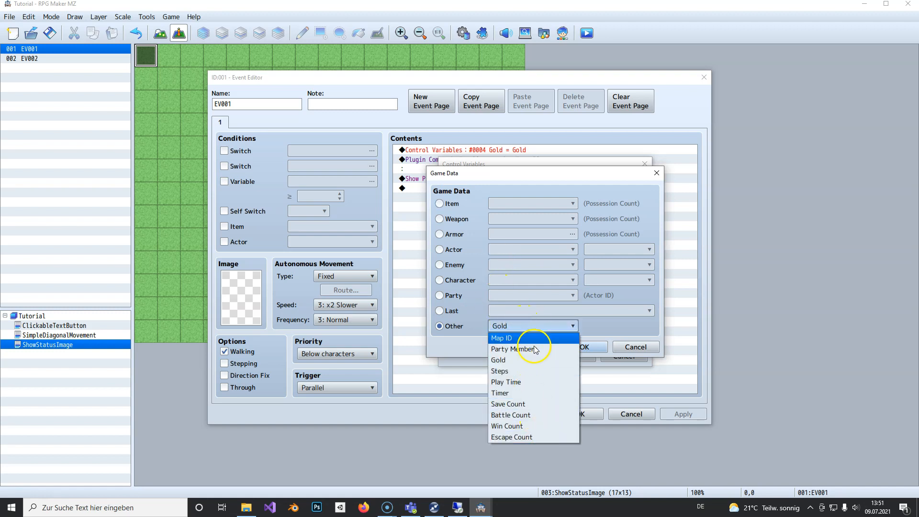
mouse_move(519, 356)
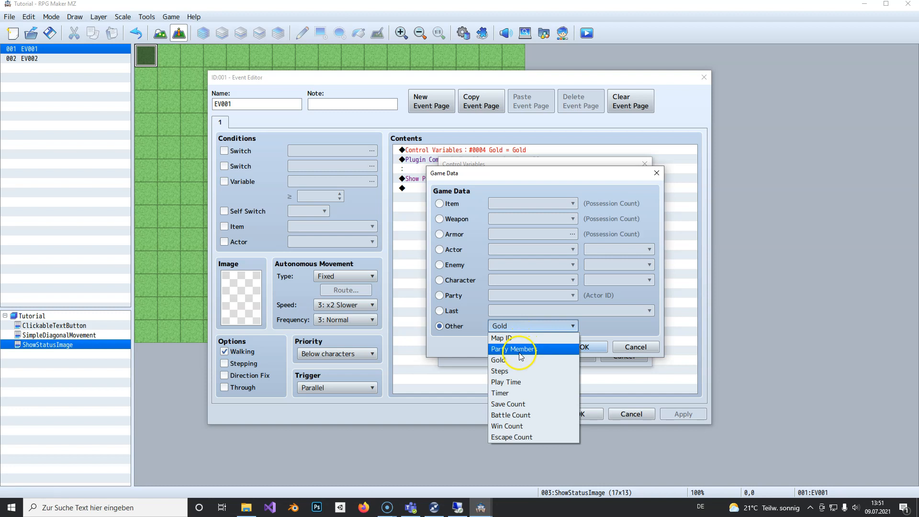
mouse_move(522, 360)
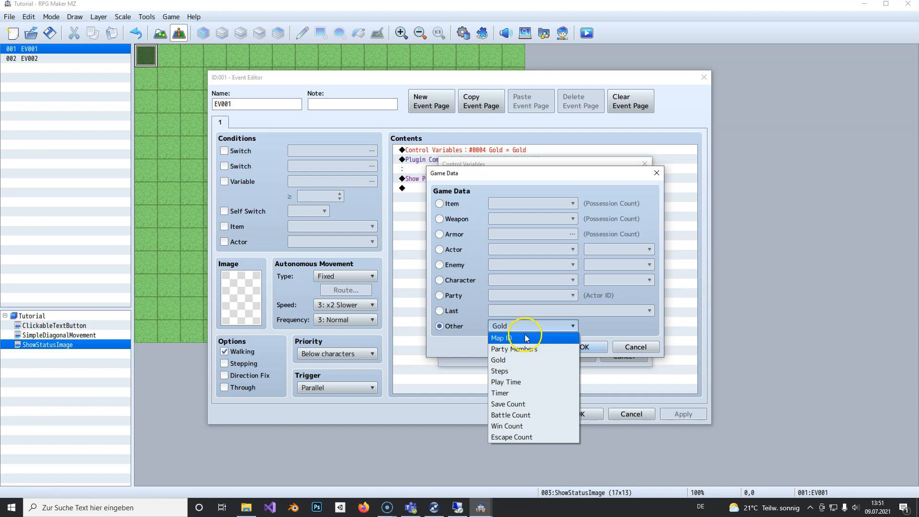
mouse_move(543, 348)
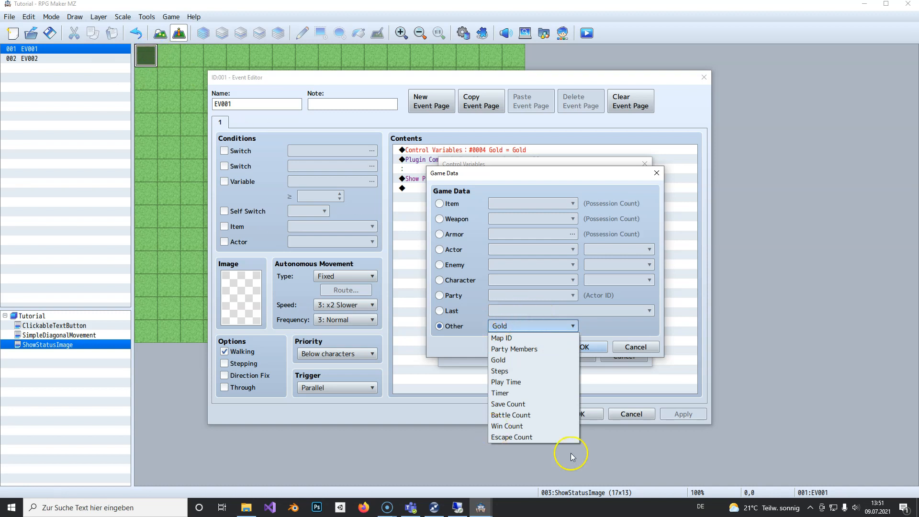
mouse_move(529, 329)
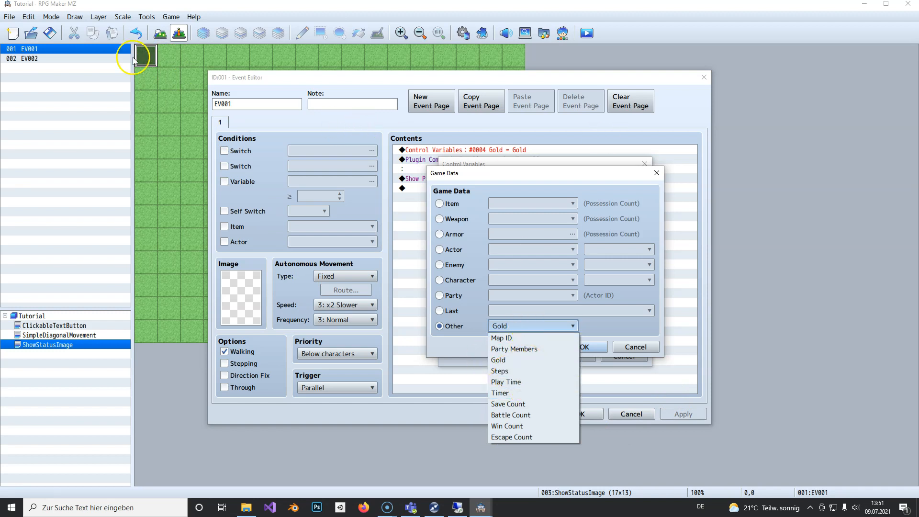
mouse_move(161, 81)
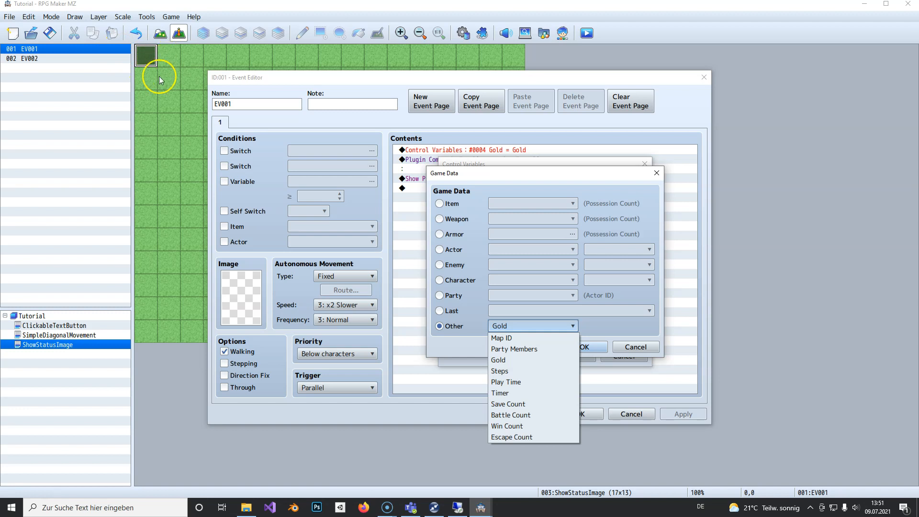
mouse_move(213, 91)
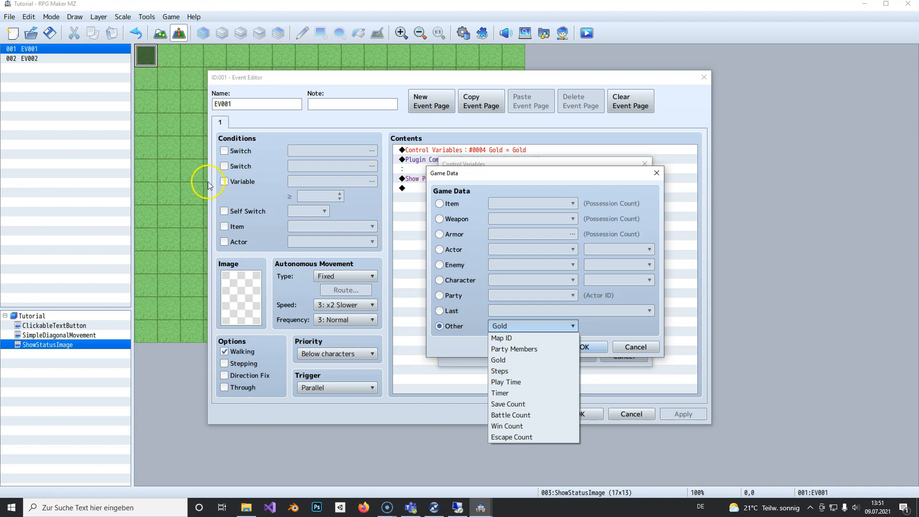
mouse_move(287, 217)
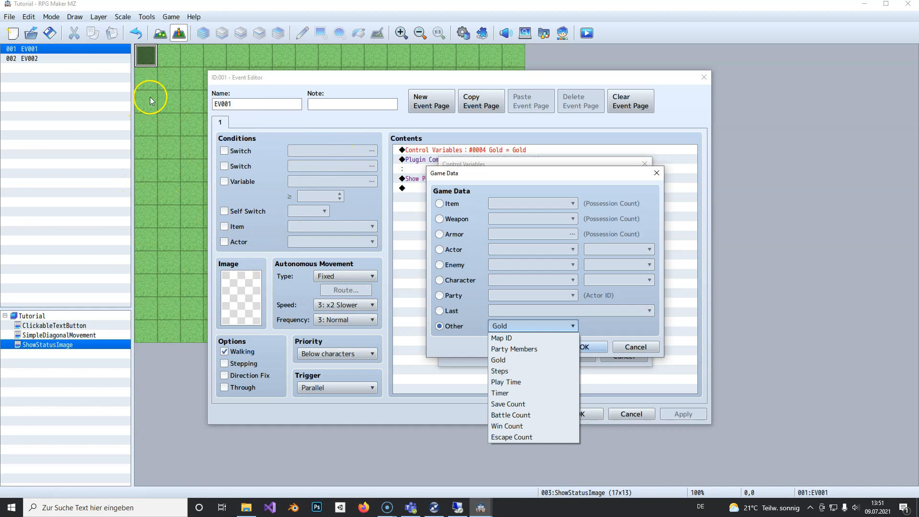
mouse_move(511, 393)
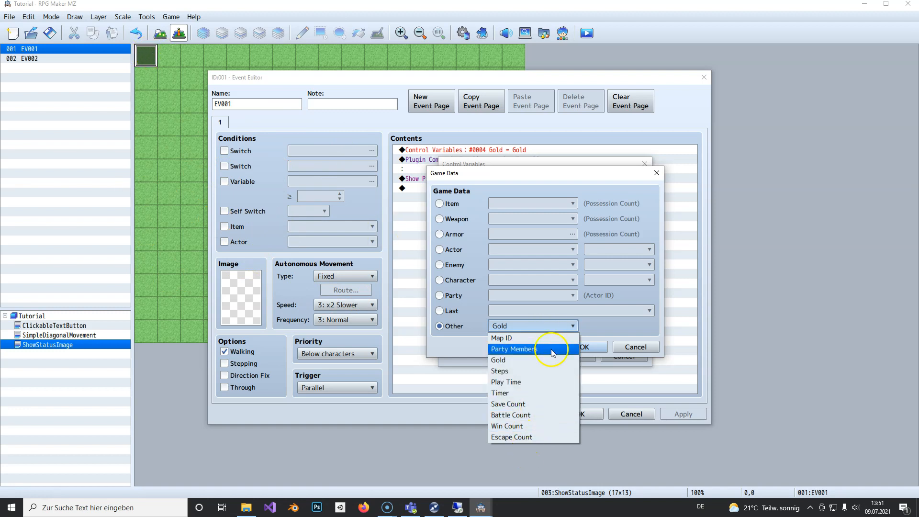
mouse_move(538, 436)
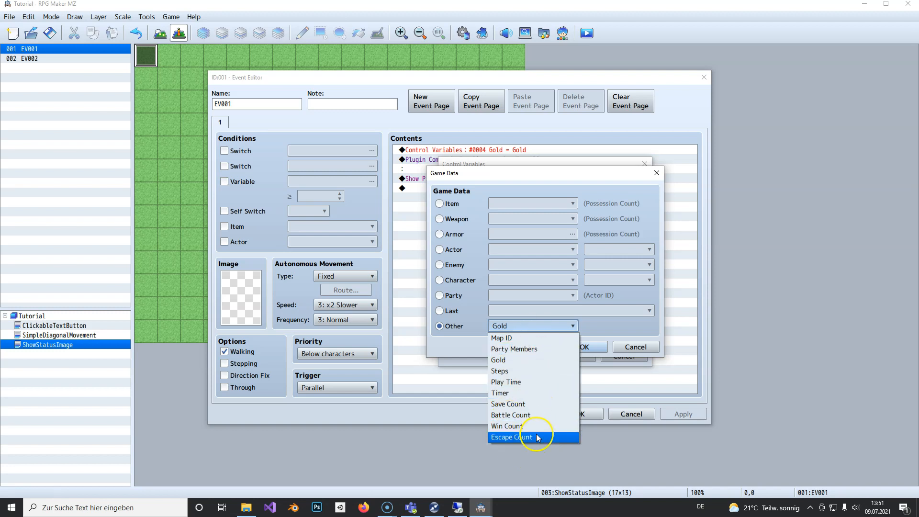
mouse_move(530, 326)
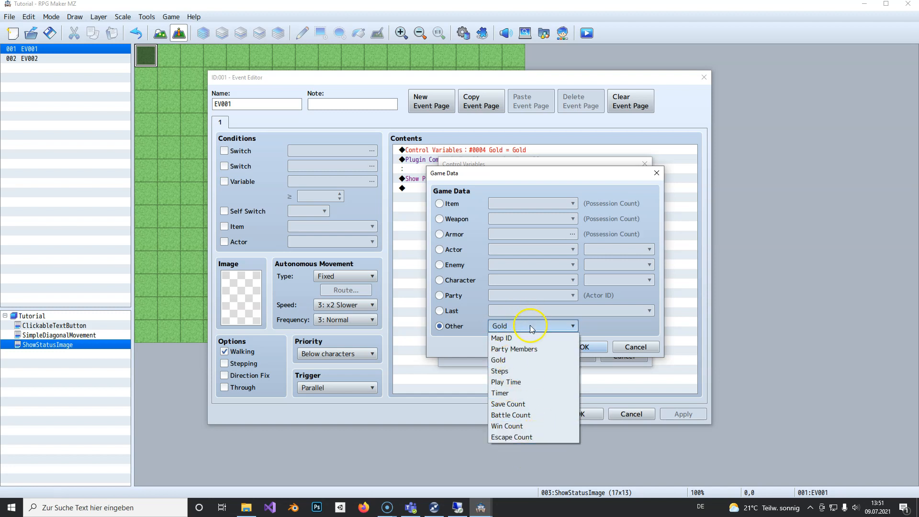